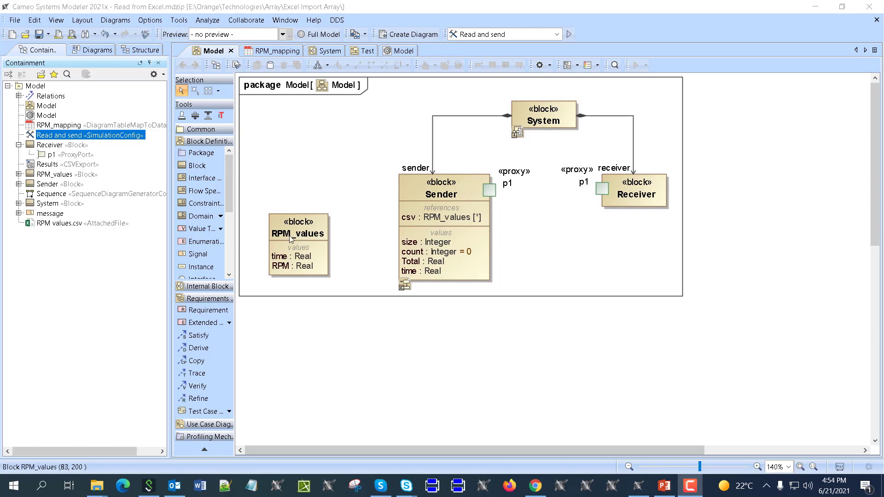
Step: Open RPM values.csv in Excel and scroll through its time(ms) and RPM rows
left_click(290, 266)
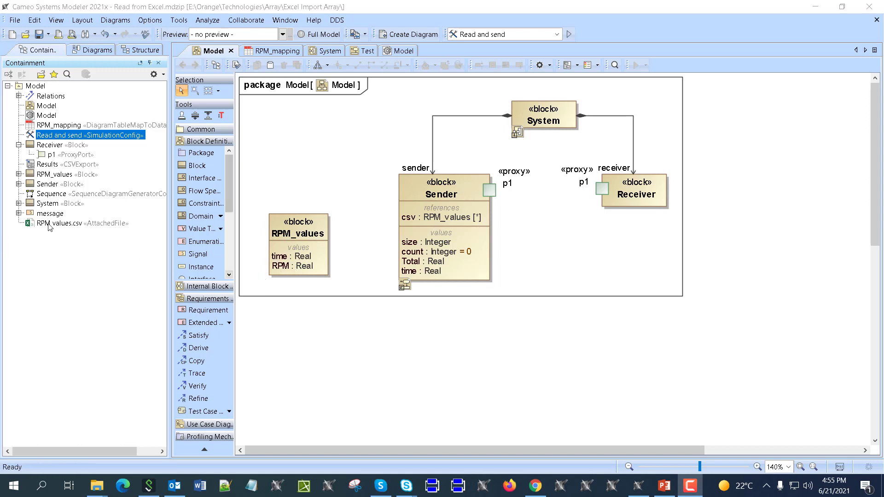
double_click(79, 223)
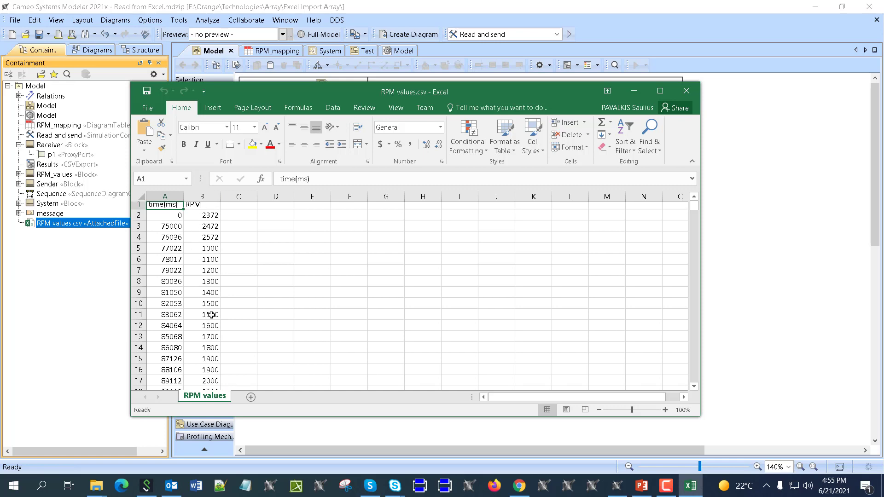
scroll("down", 3)
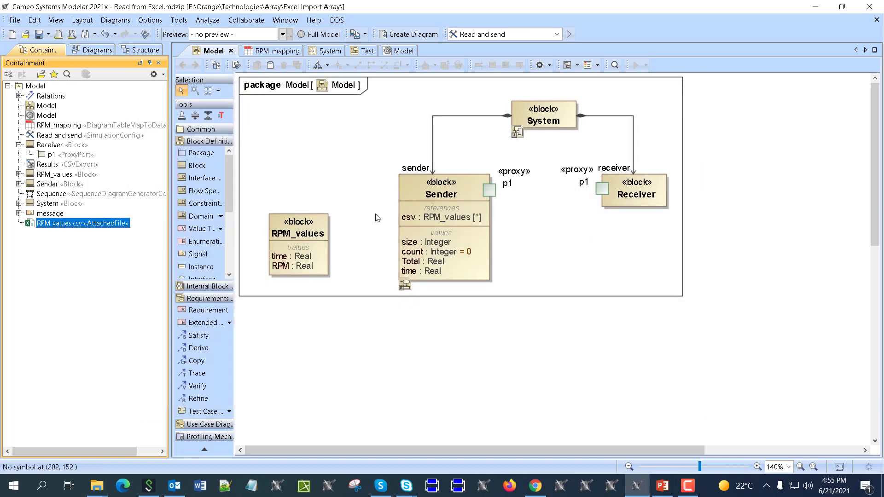
mouse_move(42, 229)
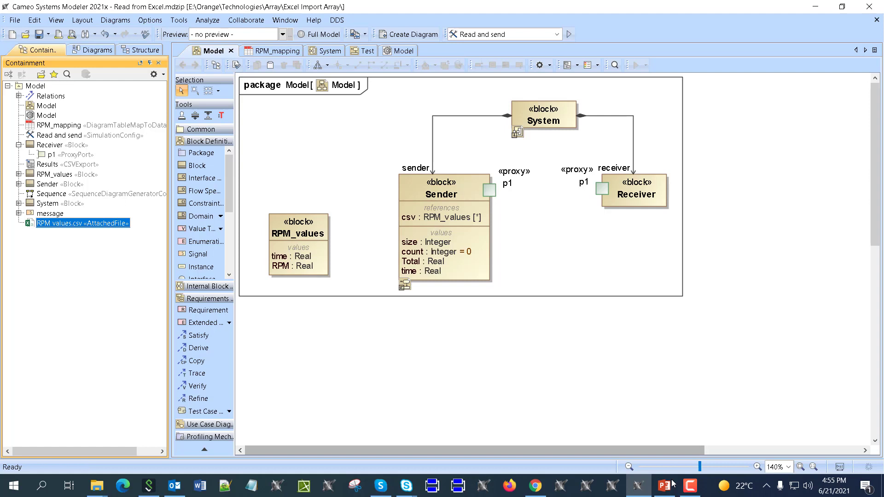
mouse_move(302, 286)
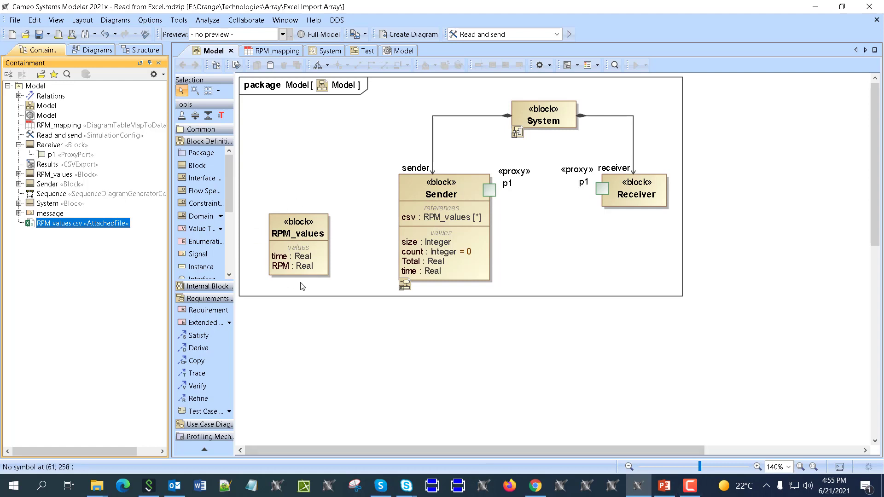
mouse_move(287, 243)
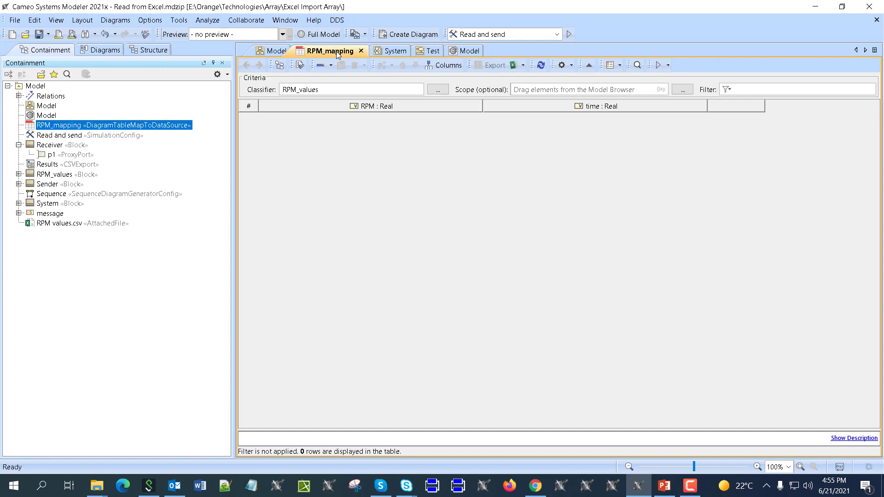
mouse_move(346, 123)
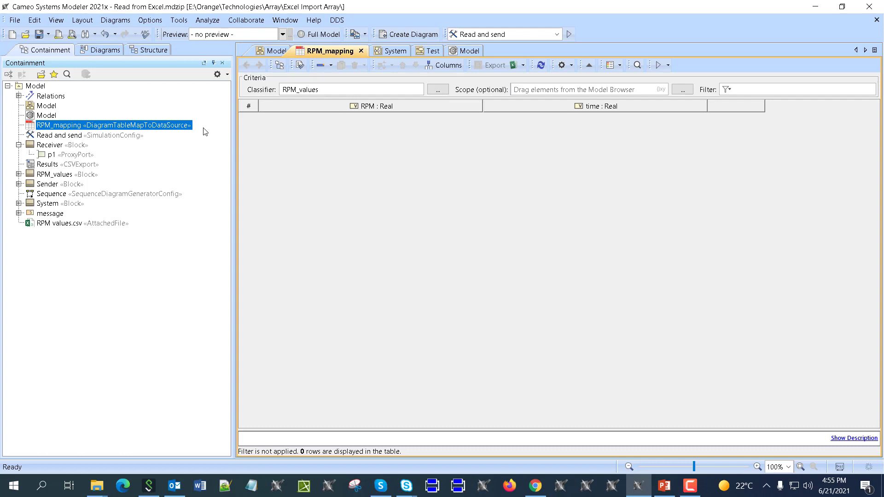
mouse_move(498, 118)
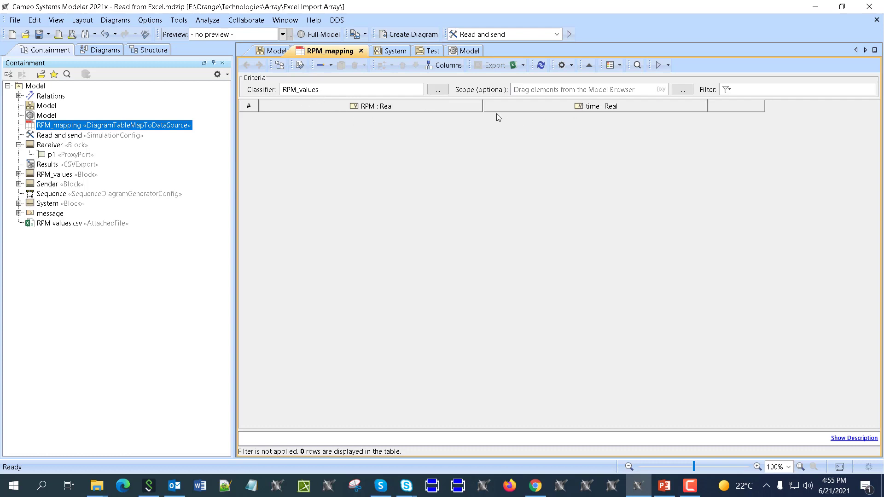
mouse_move(346, 122)
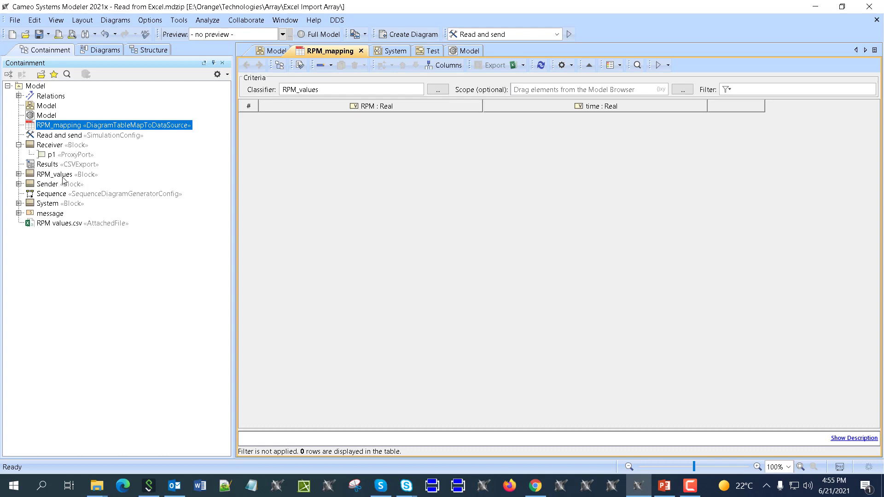
mouse_move(53, 229)
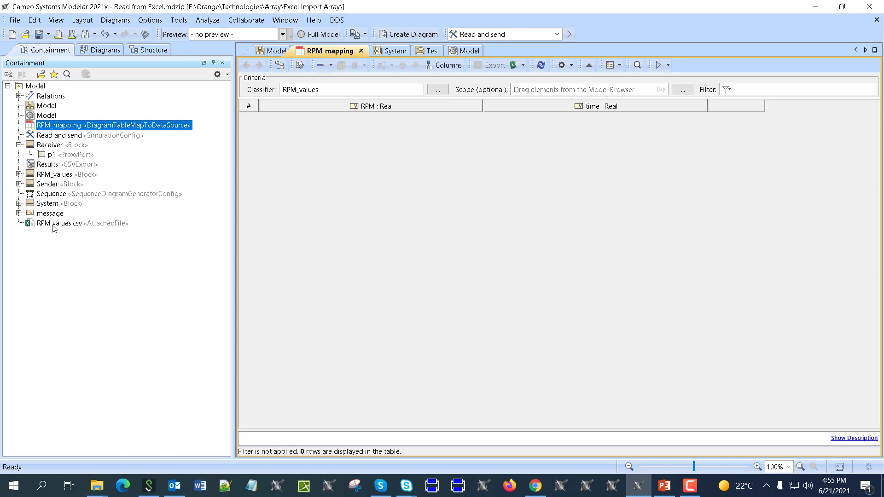
mouse_move(54, 227)
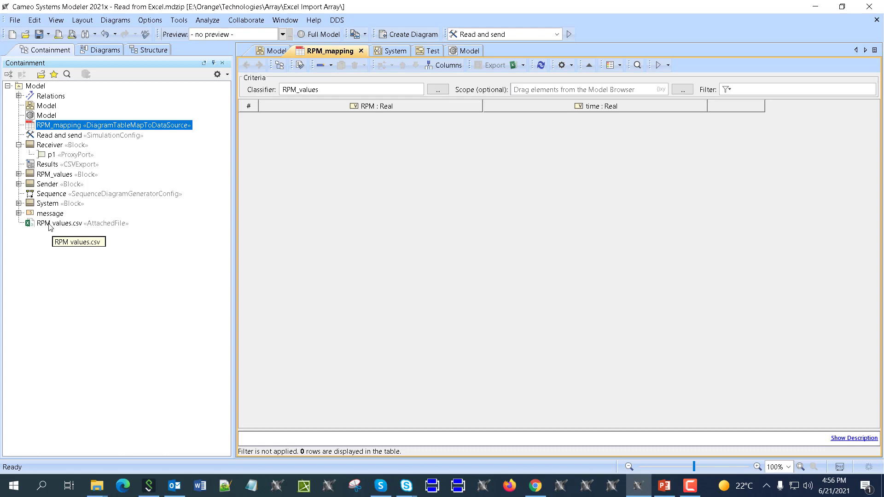
mouse_move(109, 213)
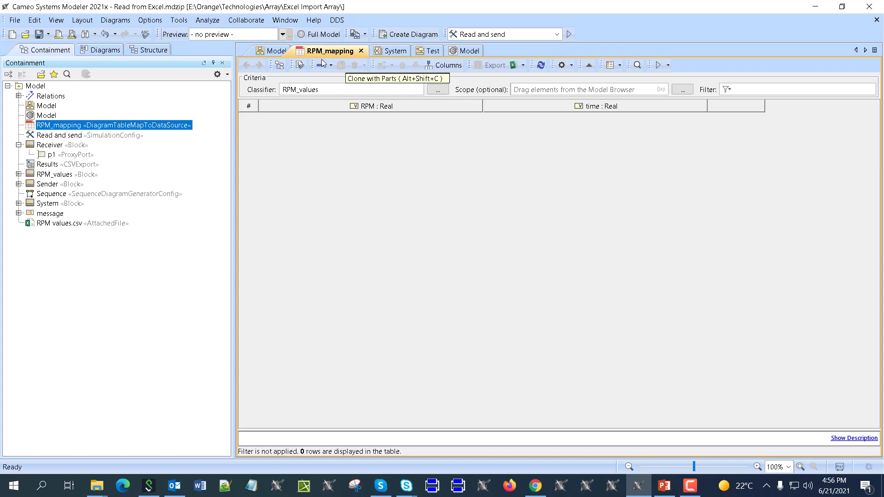
Step: Review the Model block diagram's Sender block, then bring up the Test activity diagram
left_click(272, 50)
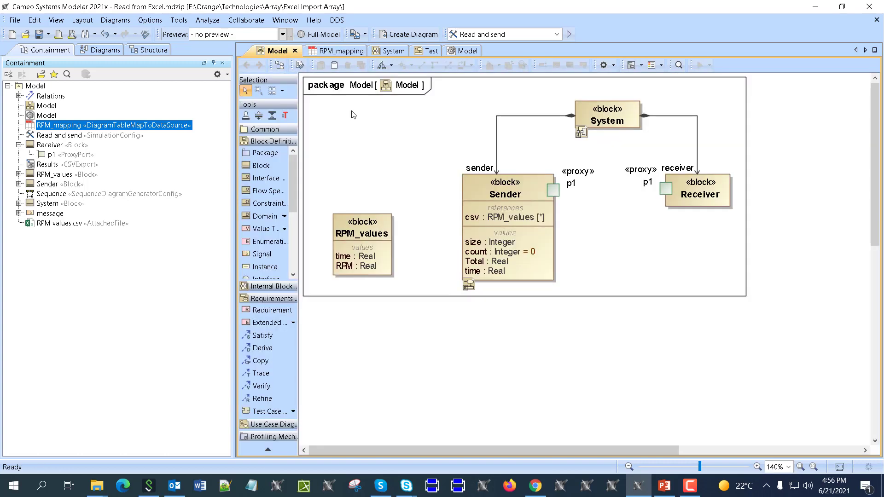
mouse_move(535, 171)
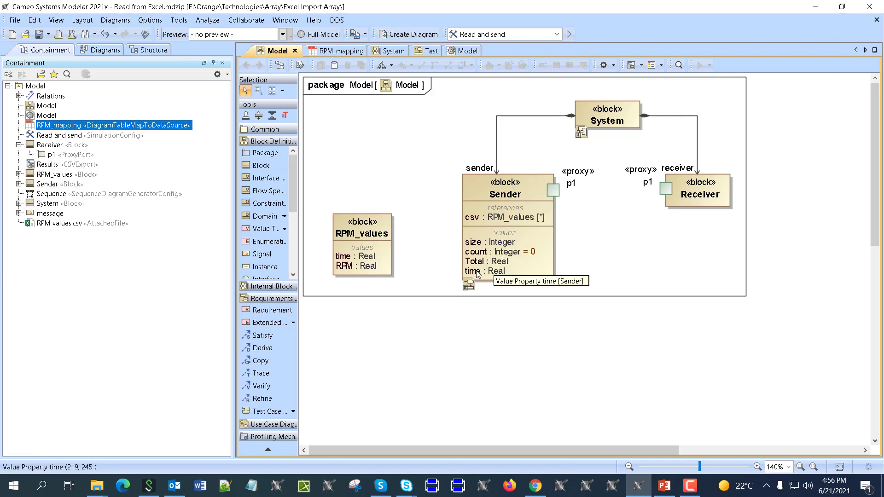
mouse_move(470, 245)
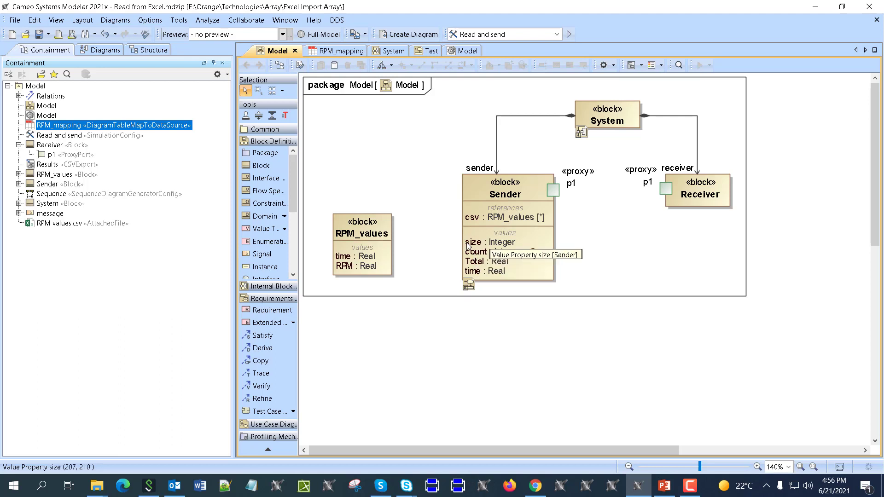
mouse_move(513, 222)
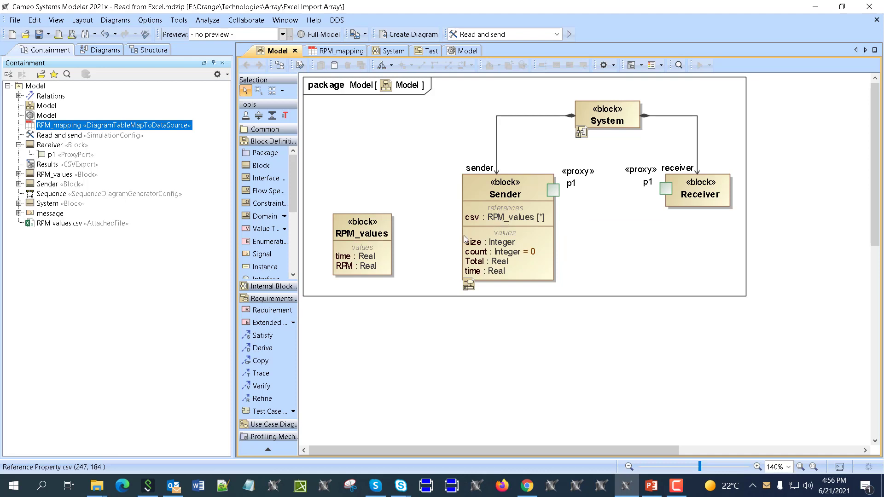
mouse_move(512, 224)
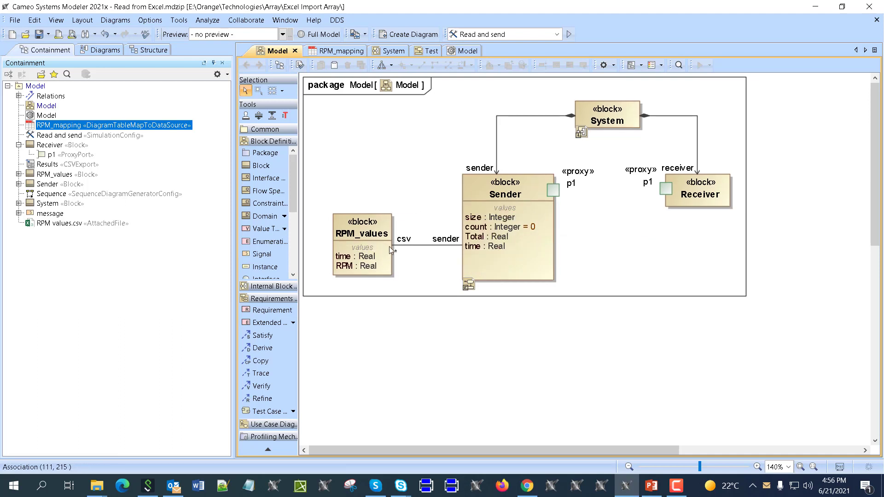
mouse_move(391, 246)
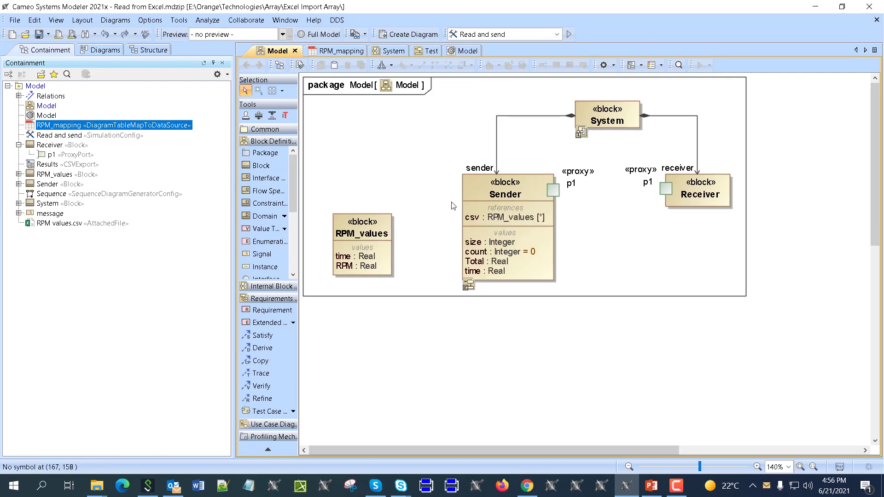
mouse_move(495, 190)
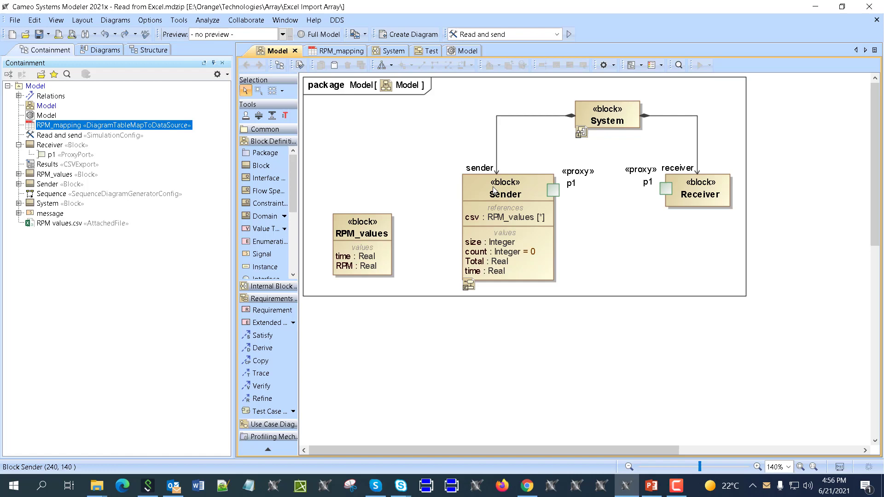
left_click(419, 51)
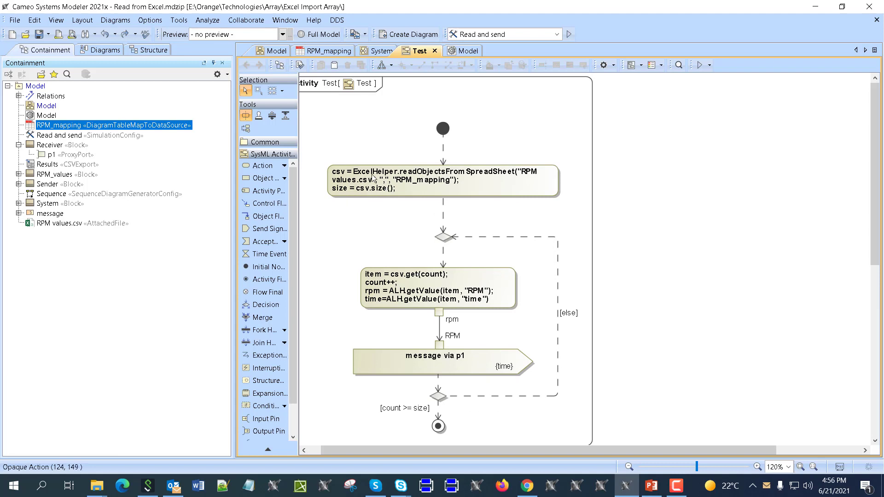
mouse_move(348, 206)
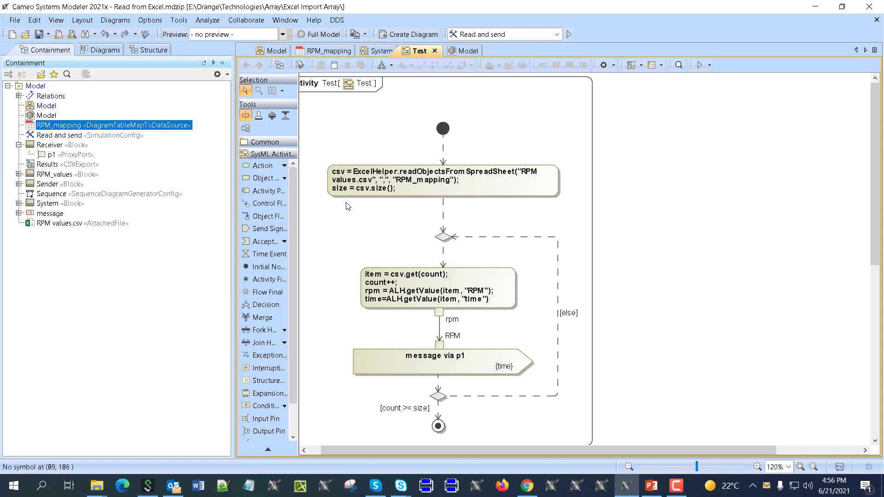
mouse_move(414, 337)
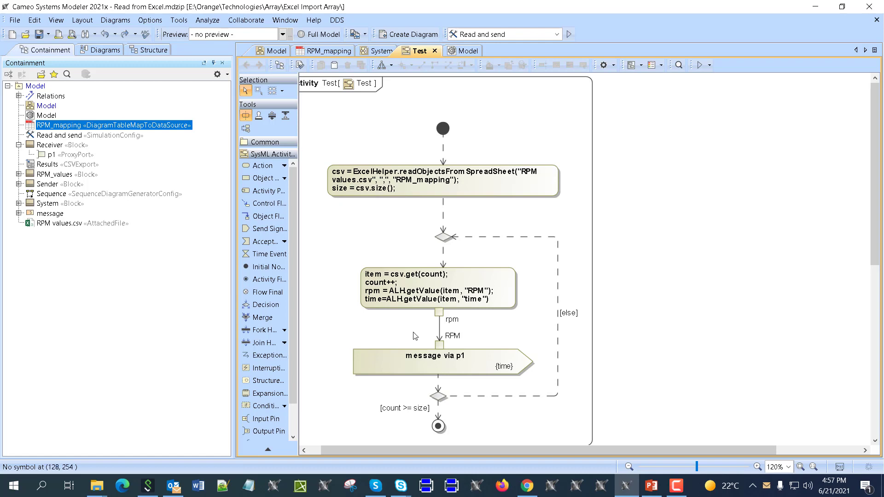
Step: Inspect the Test activity's CSV loop and expand the message signal to show RPM : Real
left_click(526, 486)
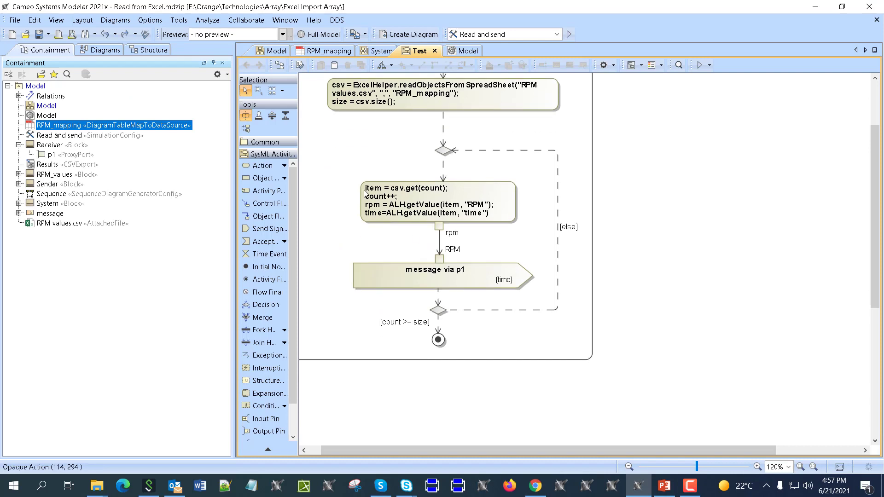
mouse_move(400, 200)
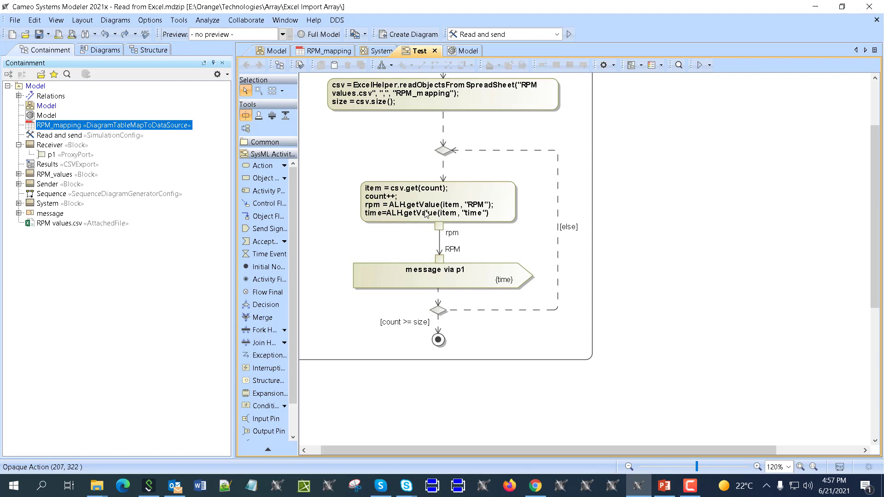
mouse_move(395, 213)
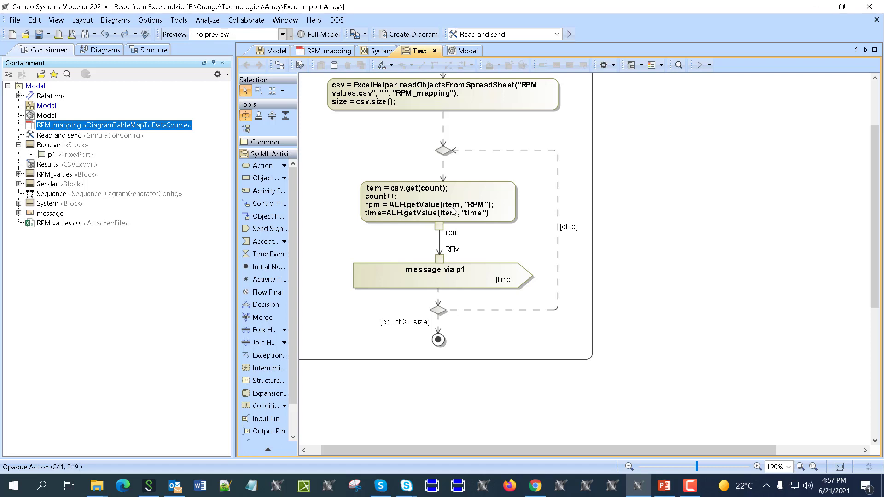
mouse_move(372, 197)
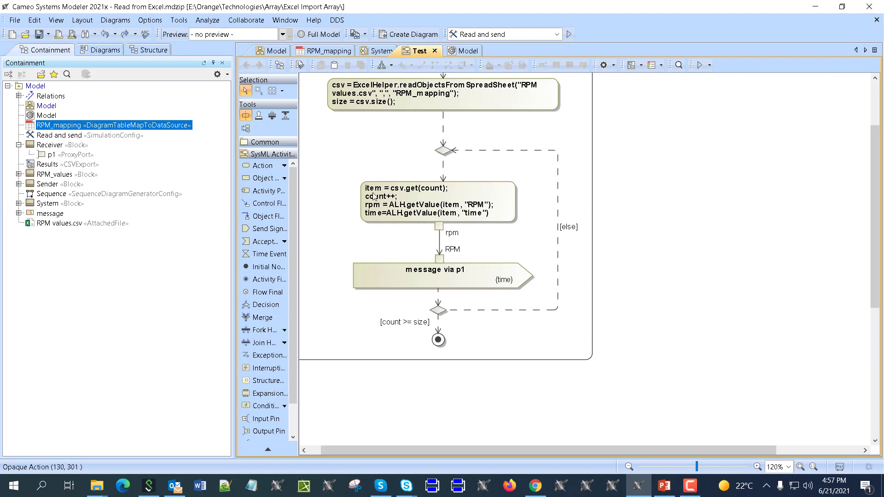
mouse_move(379, 221)
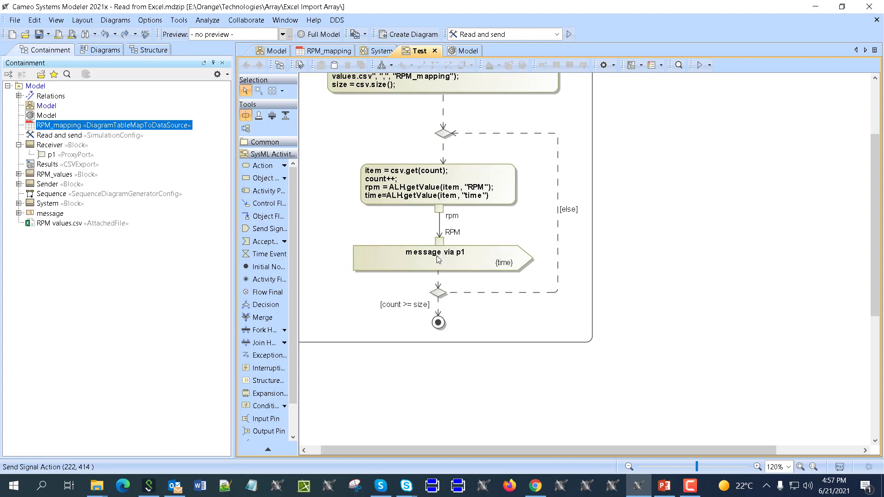
mouse_move(518, 269)
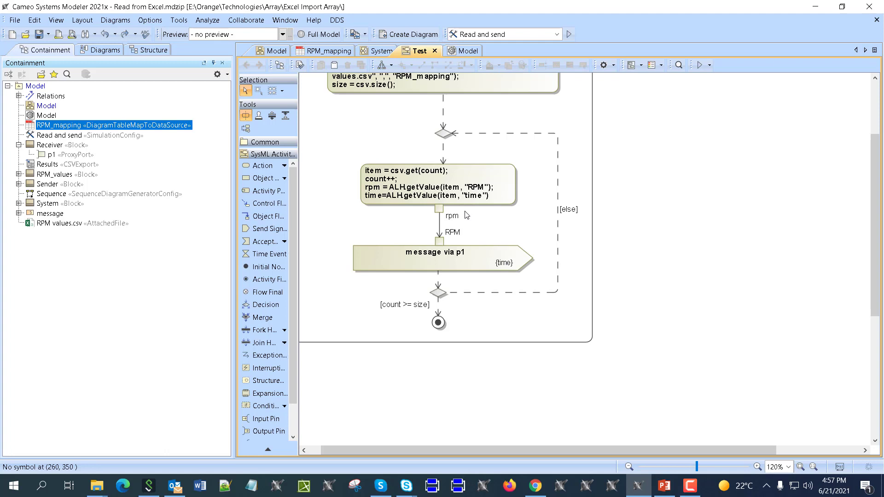
mouse_move(434, 241)
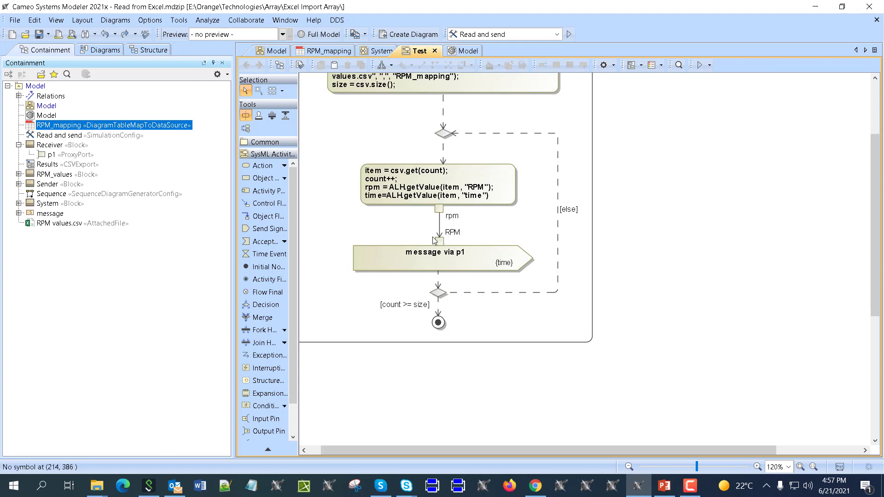
mouse_move(437, 251)
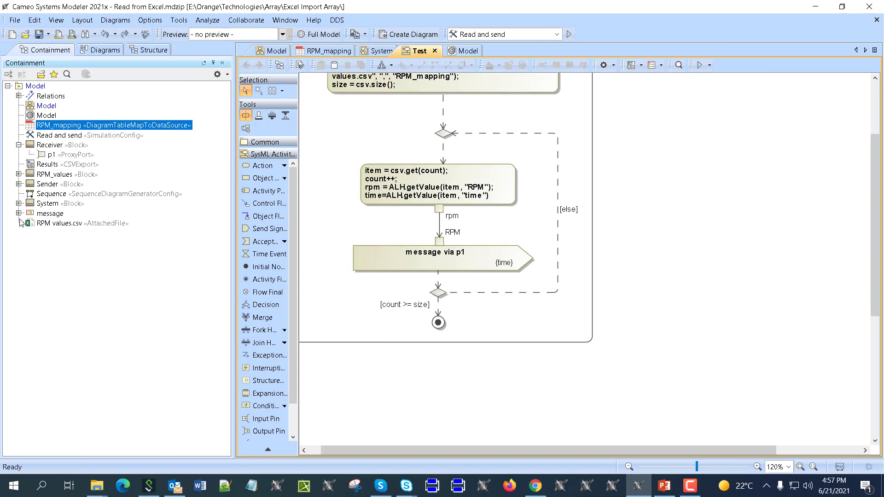
left_click(20, 213)
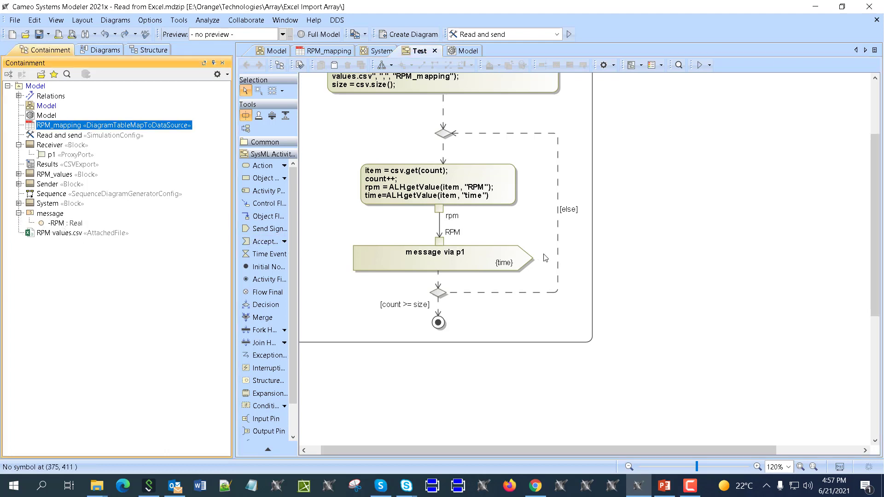
mouse_move(504, 252)
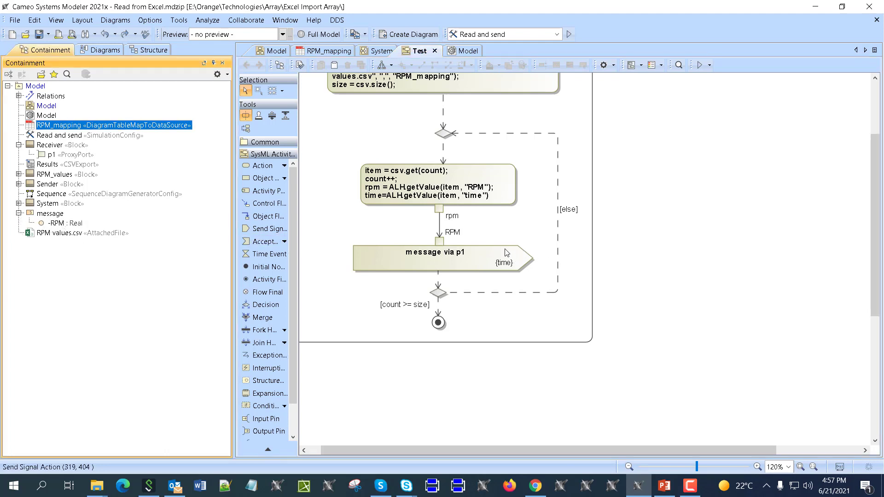
mouse_move(504, 252)
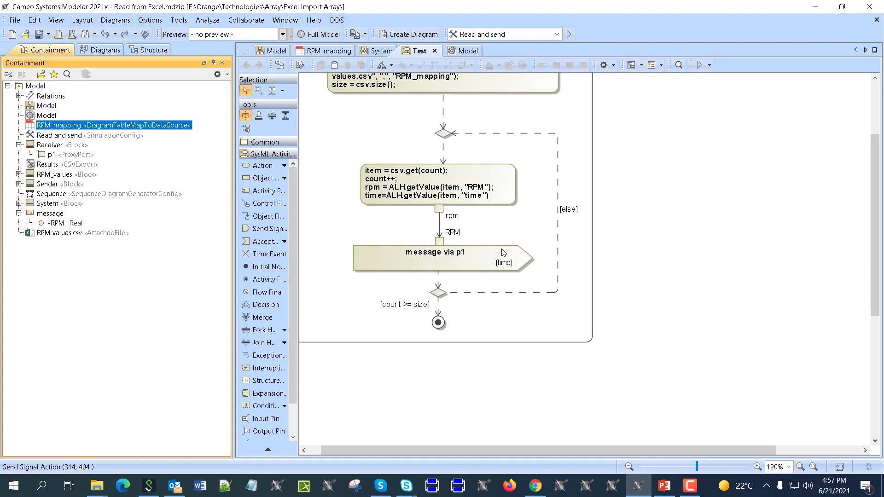
mouse_move(501, 264)
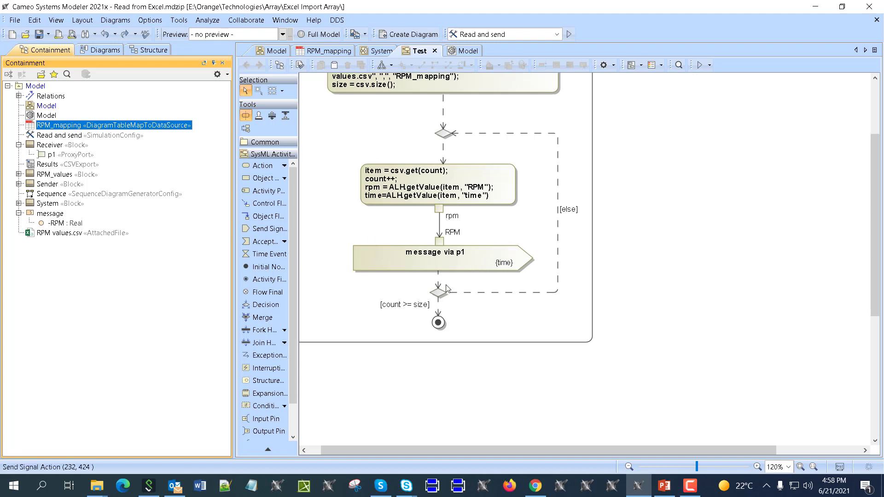
mouse_move(498, 241)
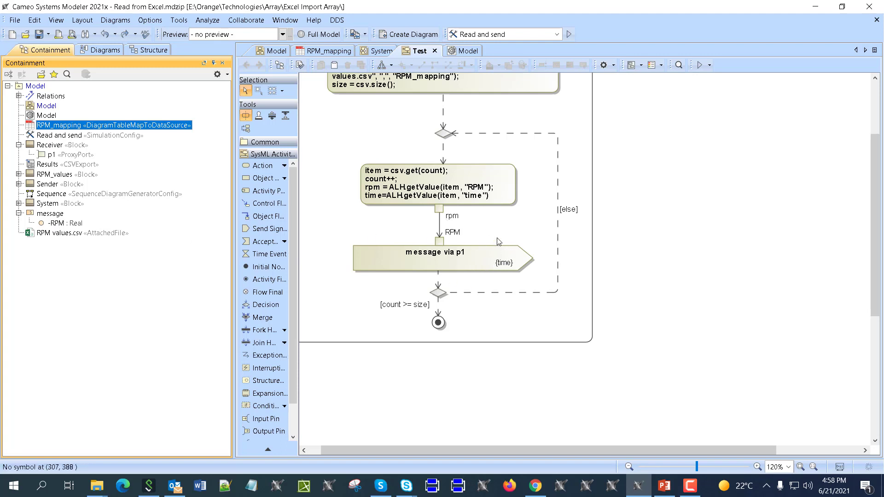
mouse_move(493, 282)
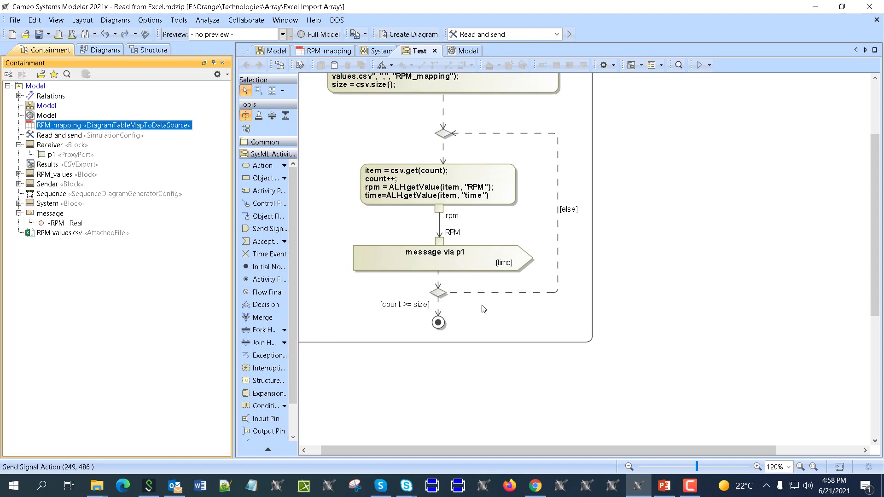
mouse_move(452, 308)
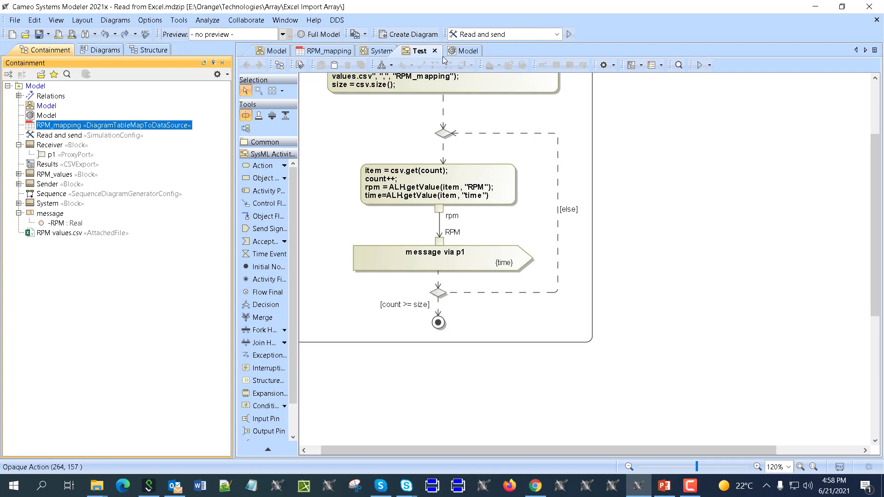
mouse_move(568, 34)
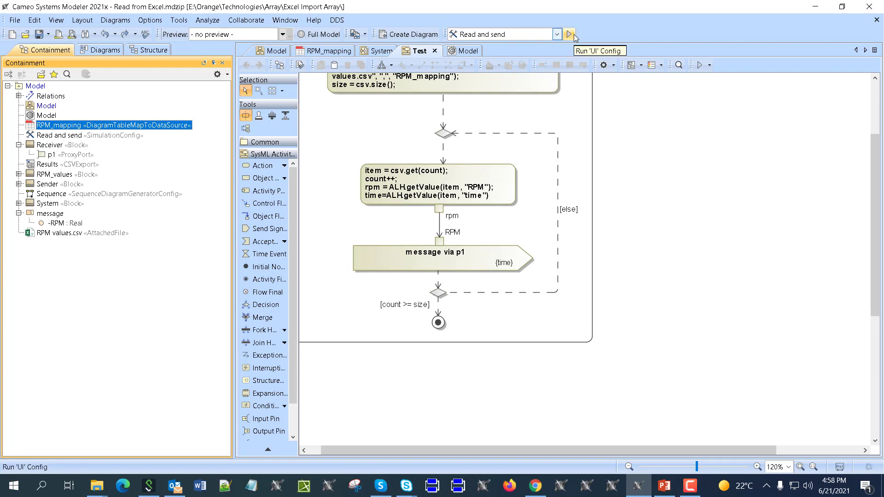
Step: Run the 'Read and send' simulation and create a sequence diagram from the System instance
left_click(570, 34)
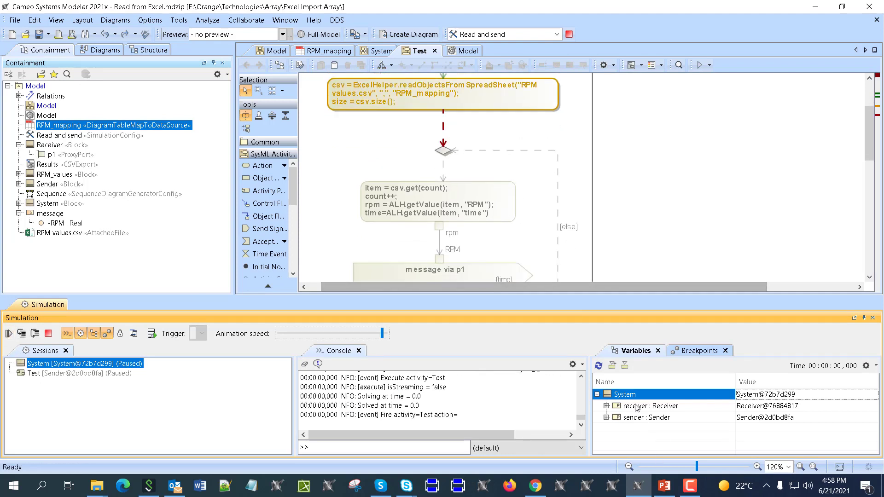
right_click(626, 393)
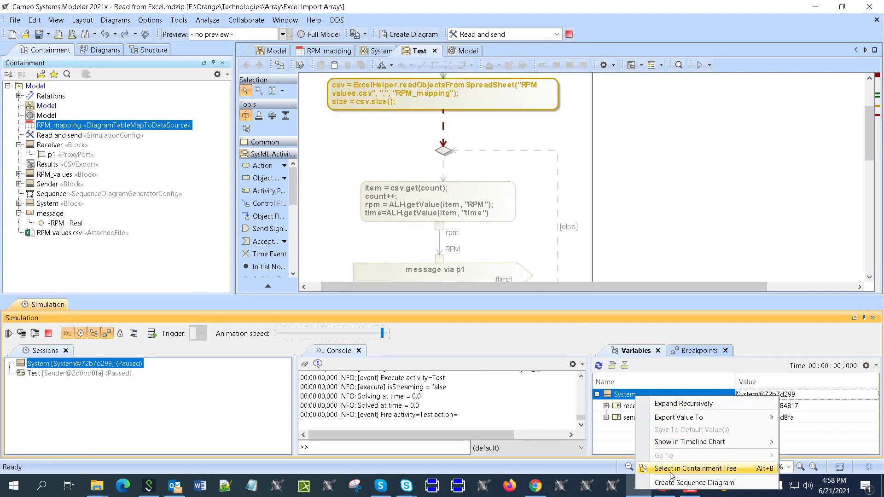
left_click(695, 483)
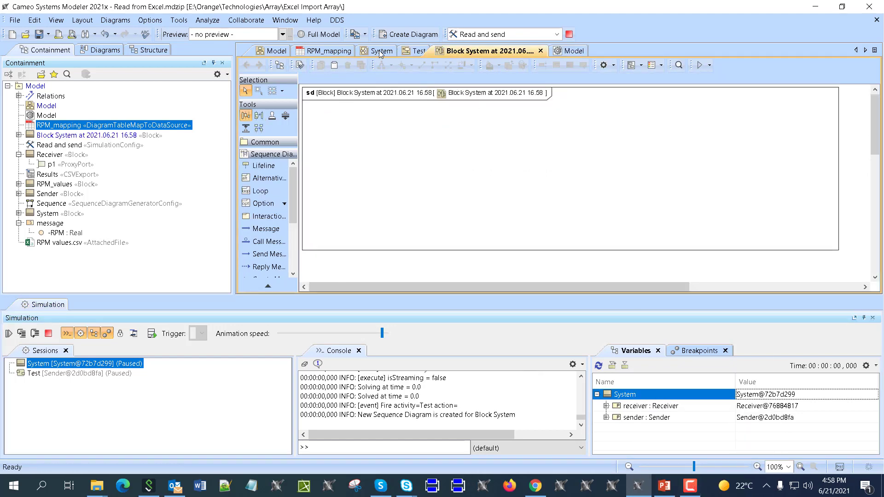
Step: Embed the Block System sequence diagram in the System internal block diagram to record RPM messages
left_click(382, 50)
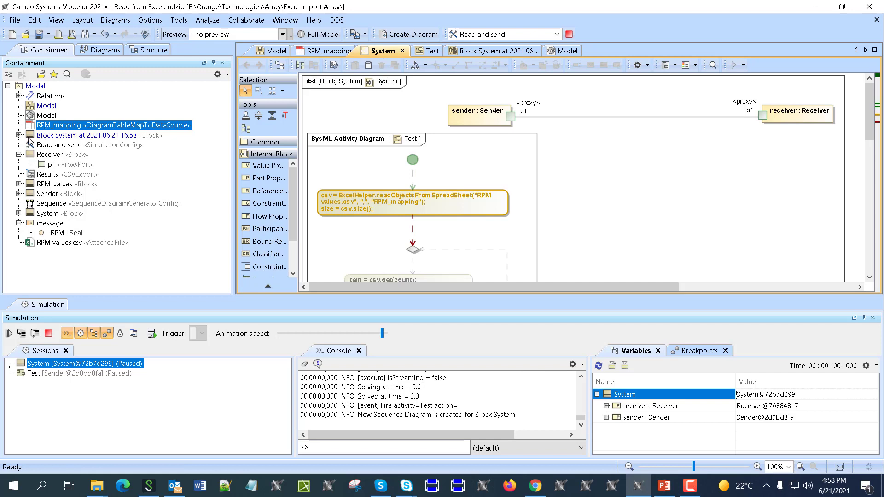
left_click(21, 135)
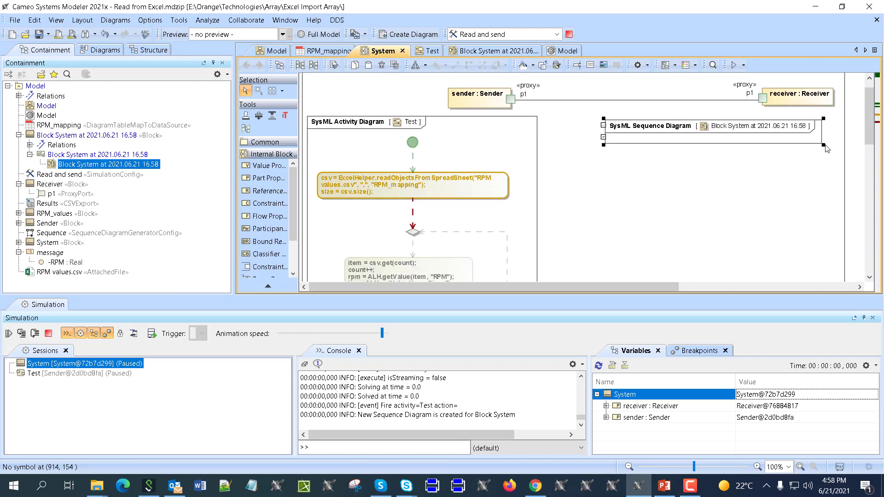
scroll("down", 3)
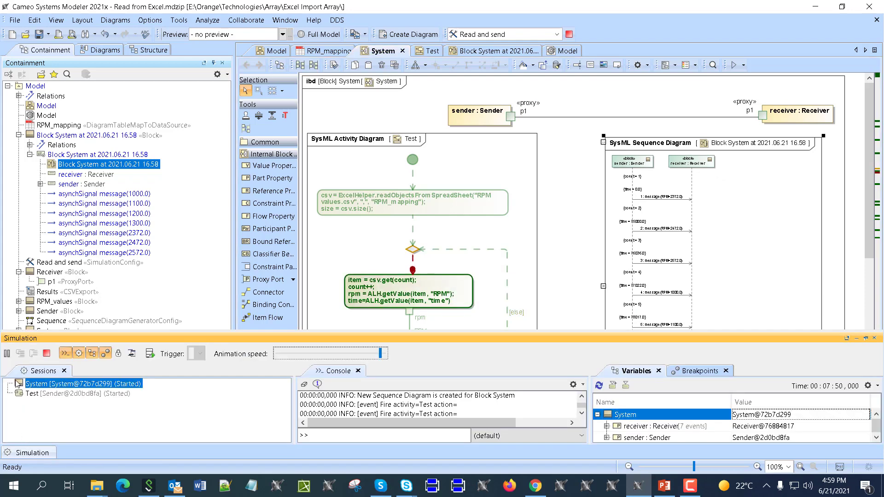
Step: Pause the simulation and browse the sender's variables: count 8 and 388 csv RPM rows
left_click(20, 354)
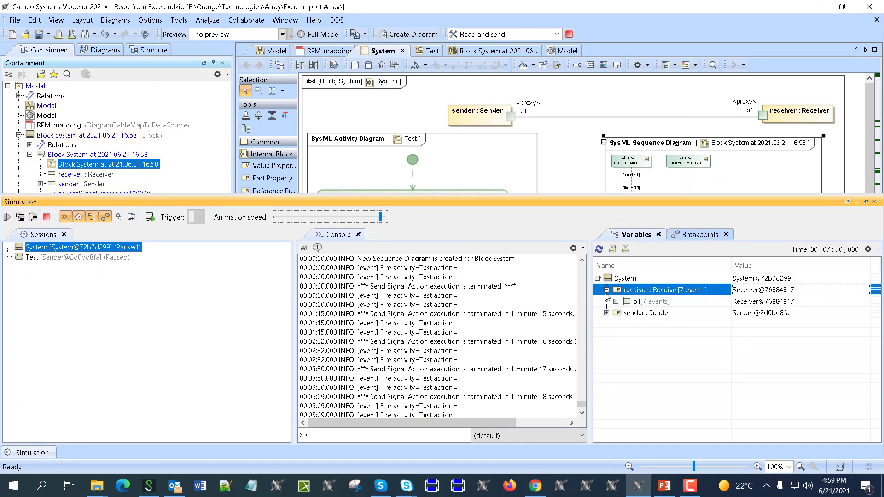
left_click(607, 290)
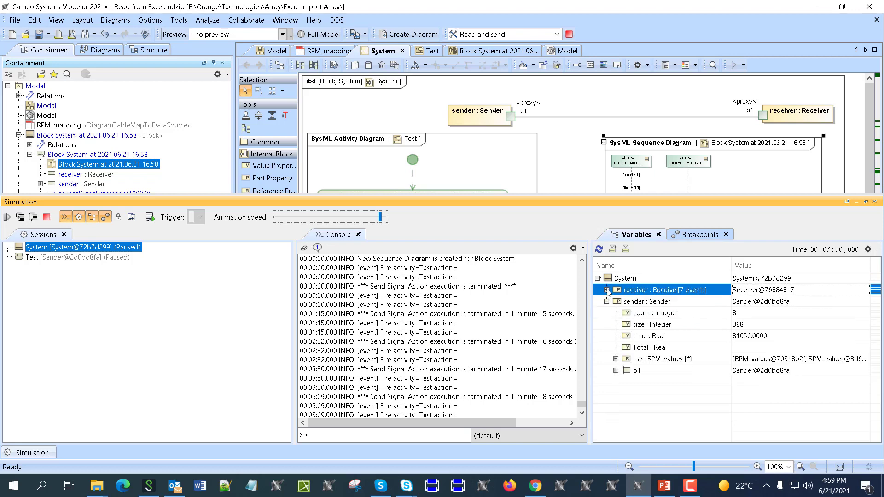
left_click(616, 359)
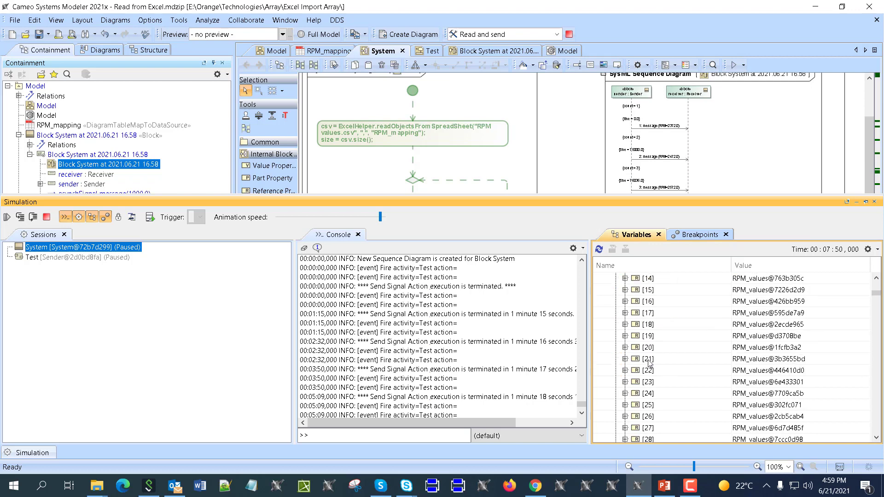
scroll("down", 3)
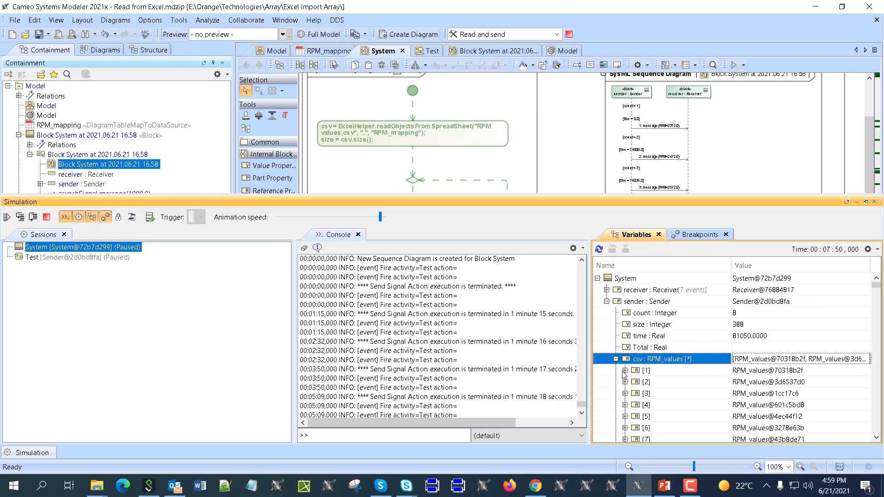
left_click(626, 370)
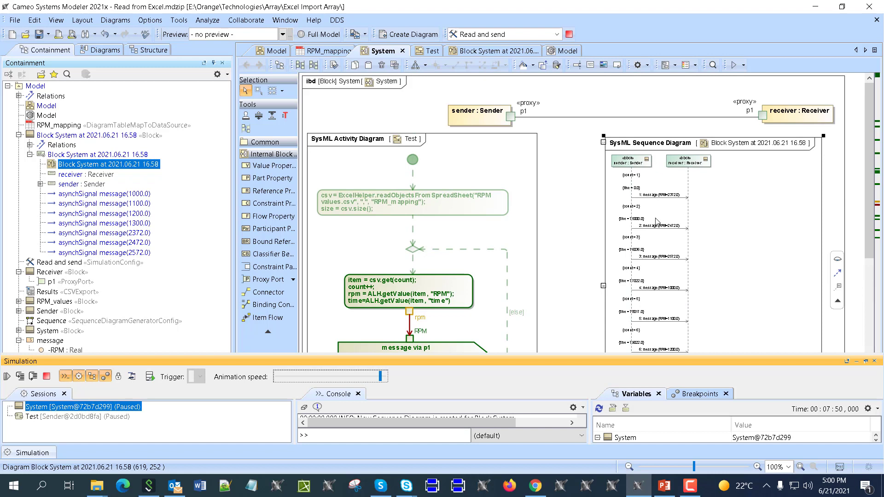
mouse_move(638, 226)
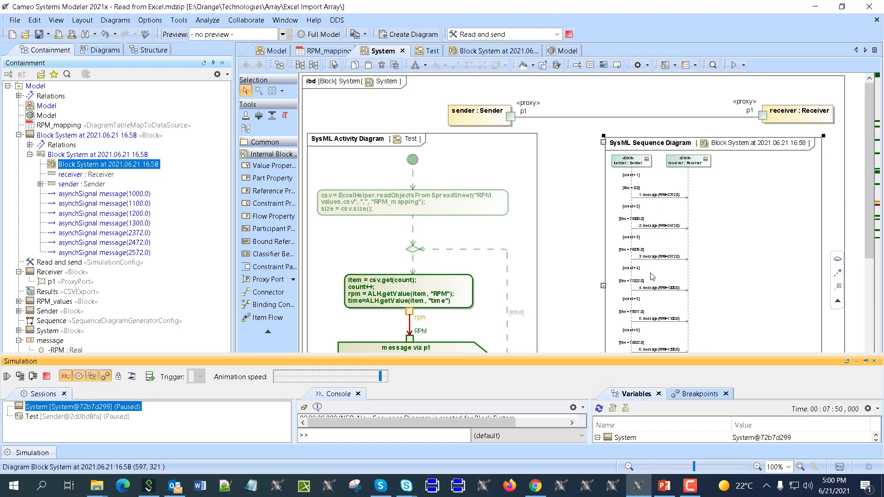
mouse_move(663, 216)
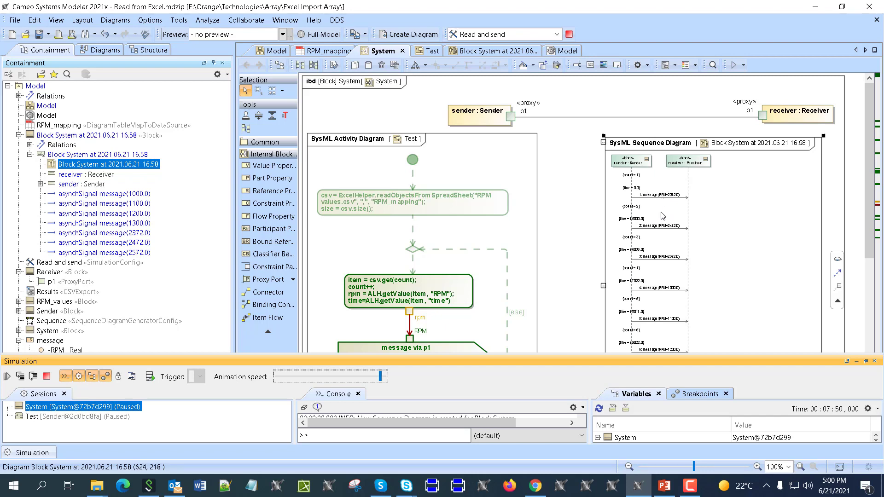